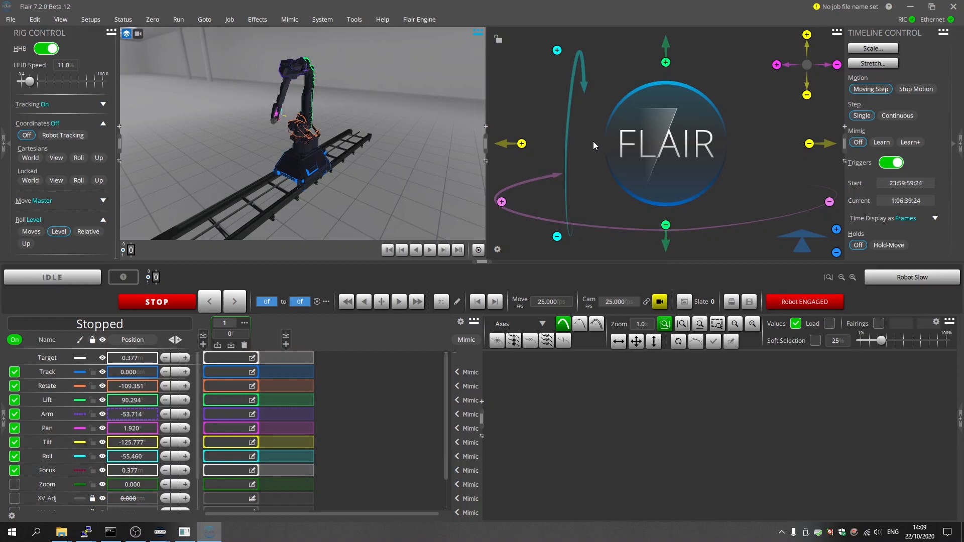
pyautogui.moveTo(417, 180)
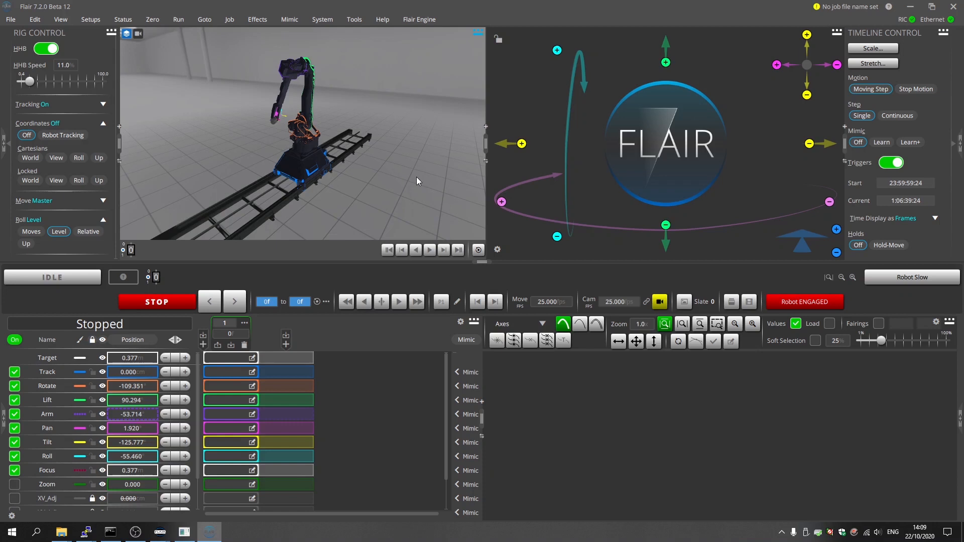
pyautogui.moveTo(440, 197)
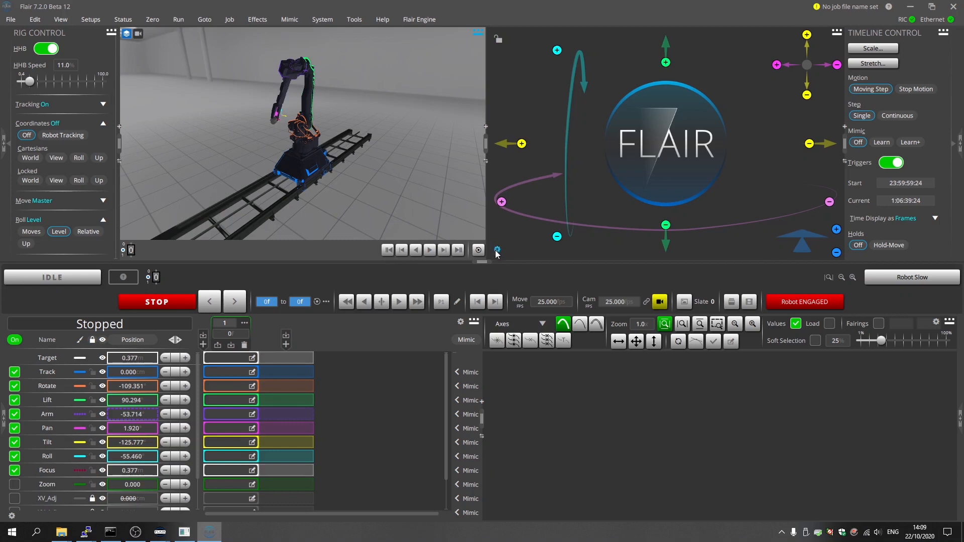
pyautogui.moveTo(497, 250)
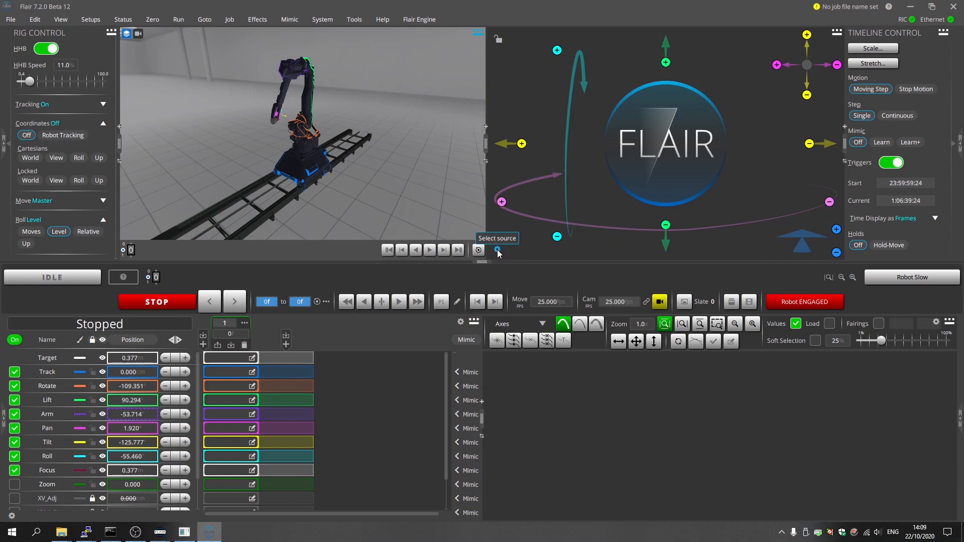
# Step: Set the live view source to USB Camera with the UT-VID input and apply it
pyautogui.click(497, 250)
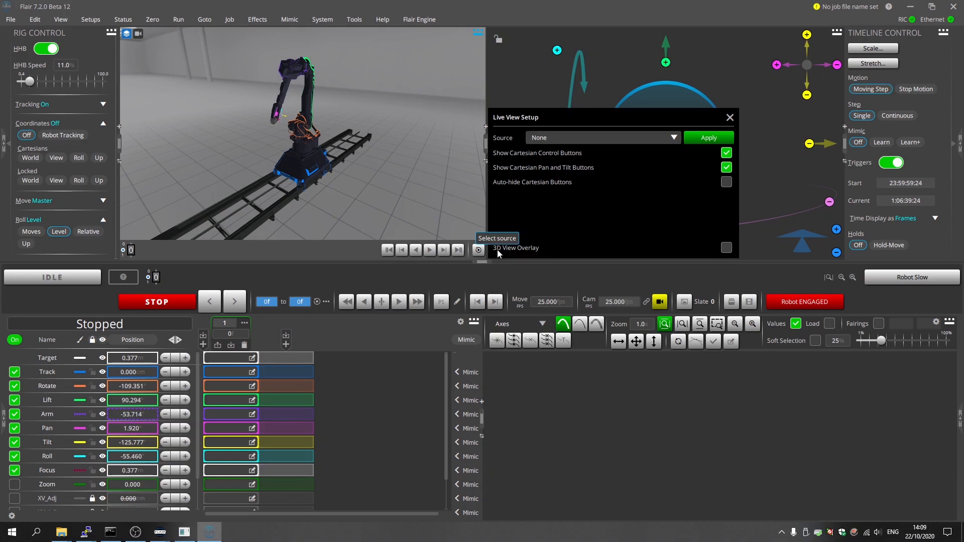
pyautogui.moveTo(594, 239)
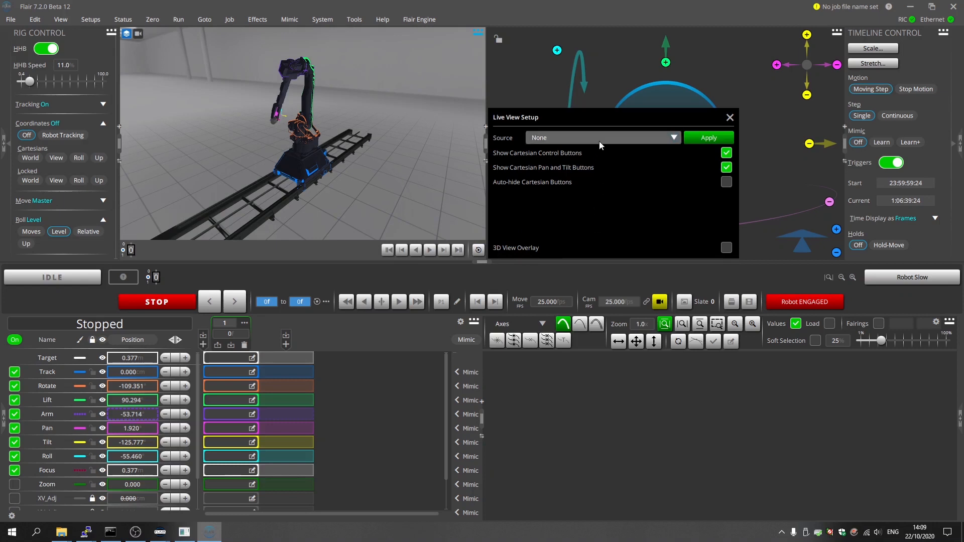
pyautogui.click(602, 137)
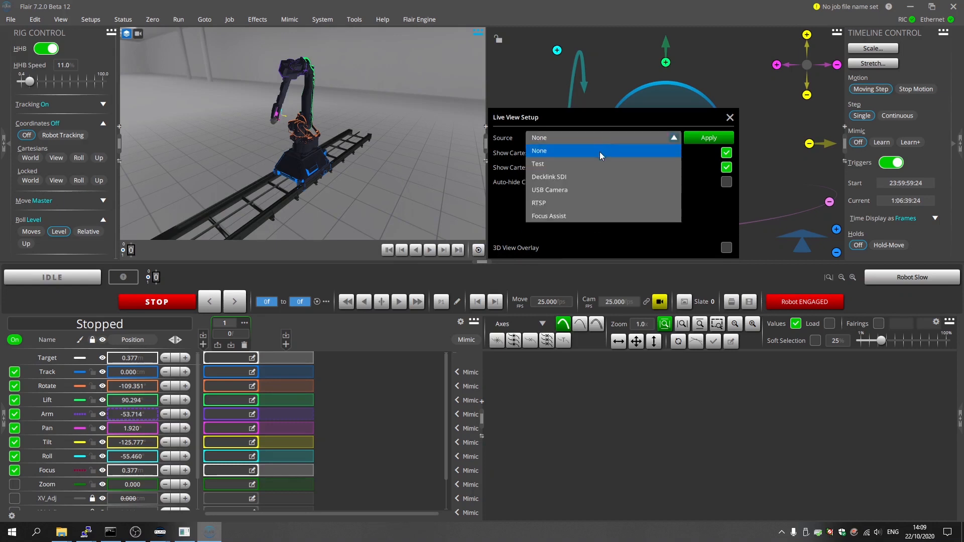
pyautogui.moveTo(605, 177)
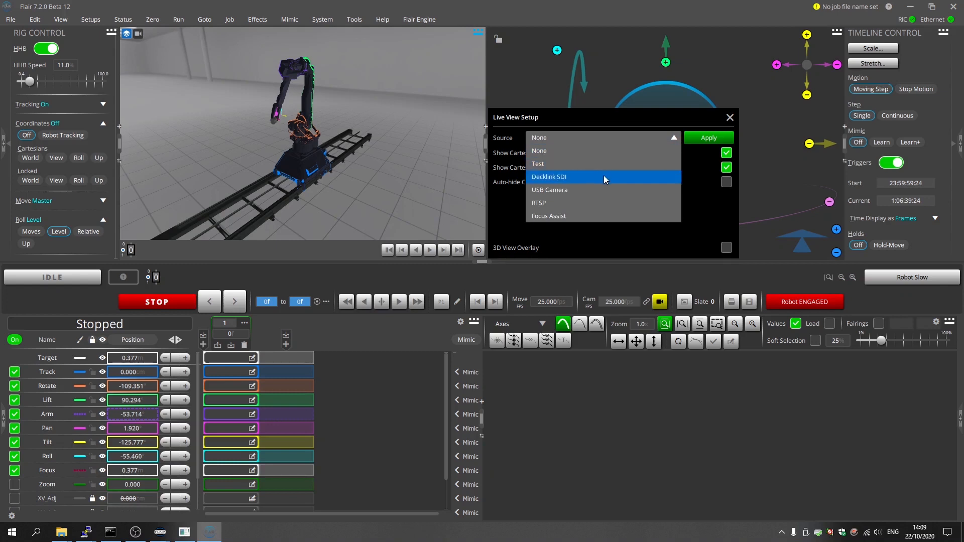
pyautogui.moveTo(602, 189)
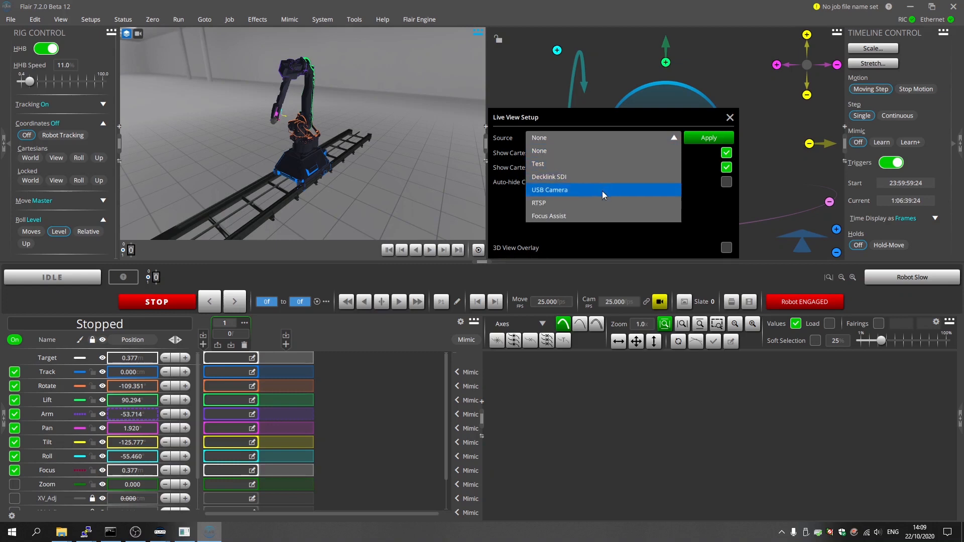
pyautogui.moveTo(604, 216)
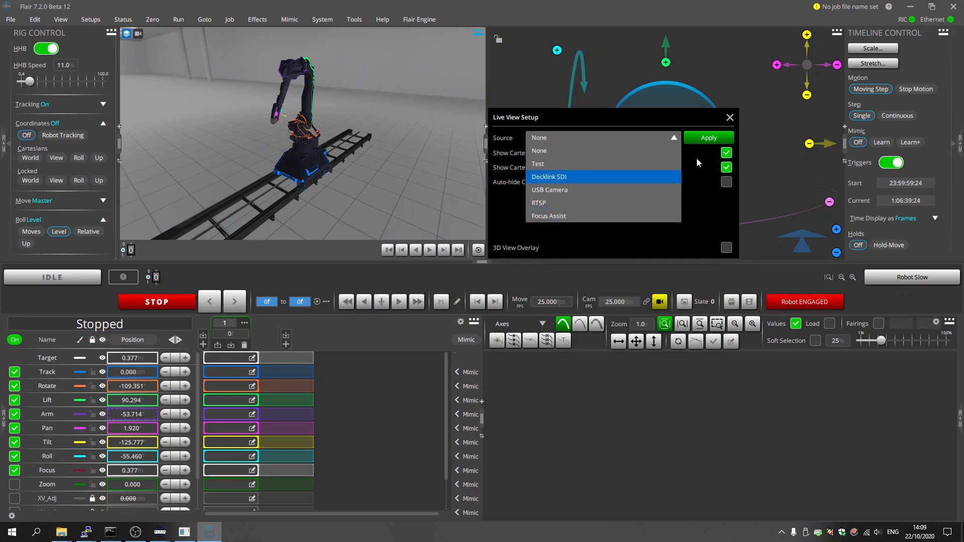
pyautogui.moveTo(619, 190)
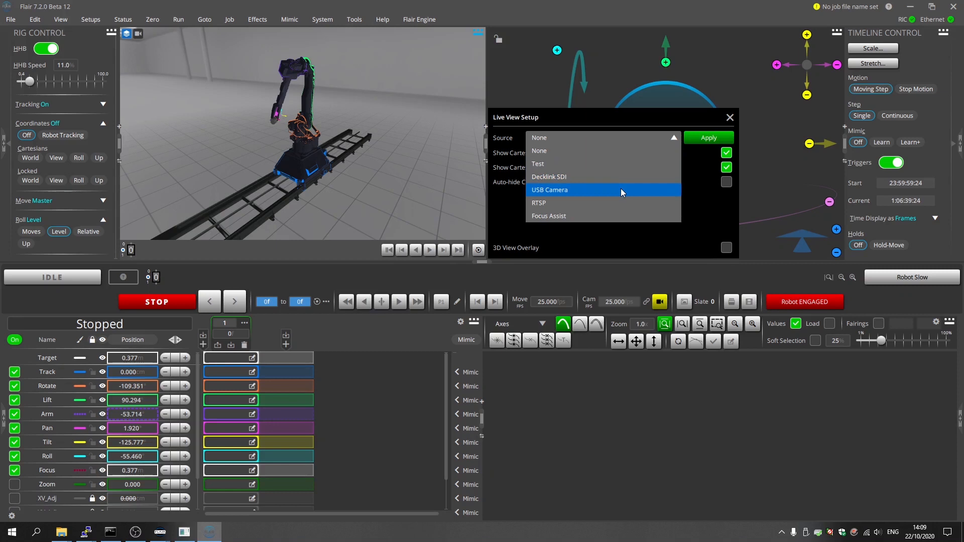
pyautogui.click(548, 189)
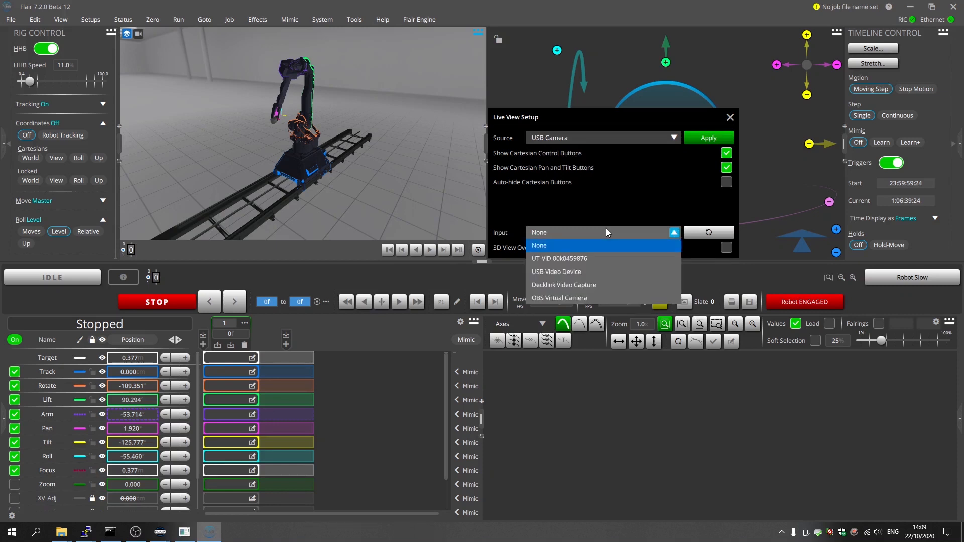
pyautogui.click(559, 259)
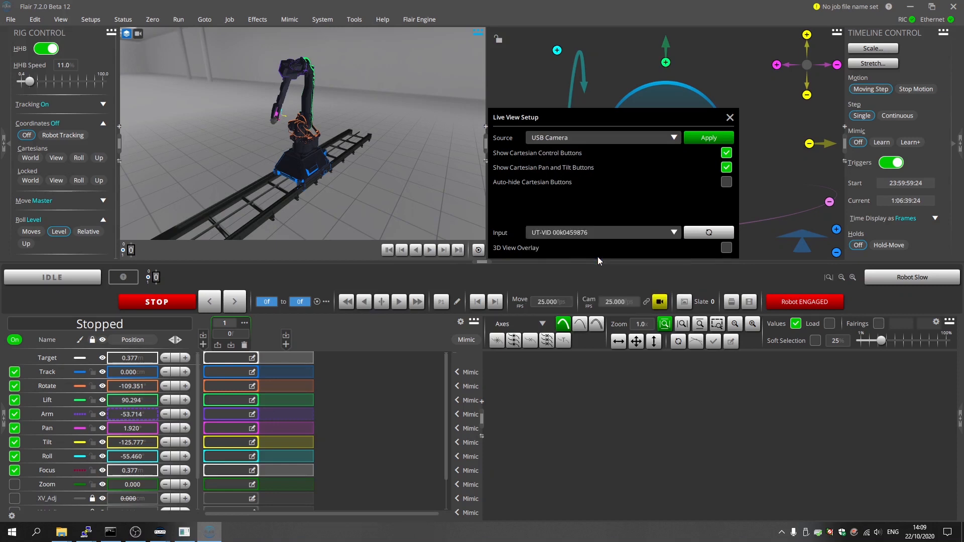
pyautogui.moveTo(708, 137)
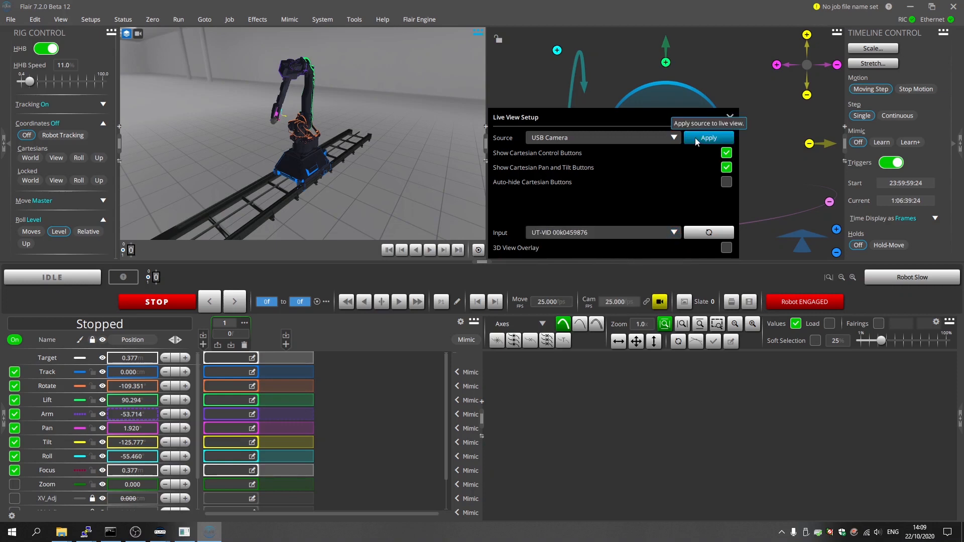
pyautogui.click(708, 137)
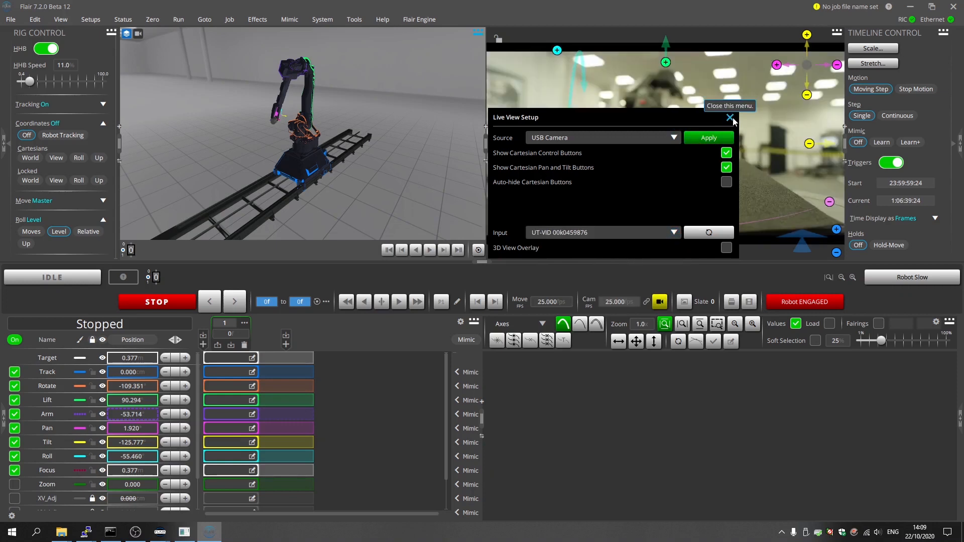
pyautogui.click(731, 118)
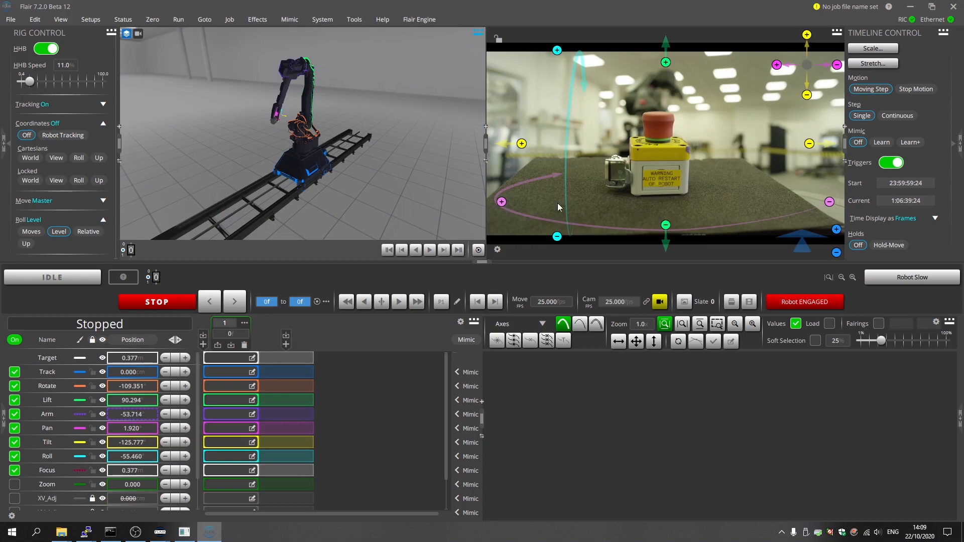
pyautogui.moveTo(496, 251)
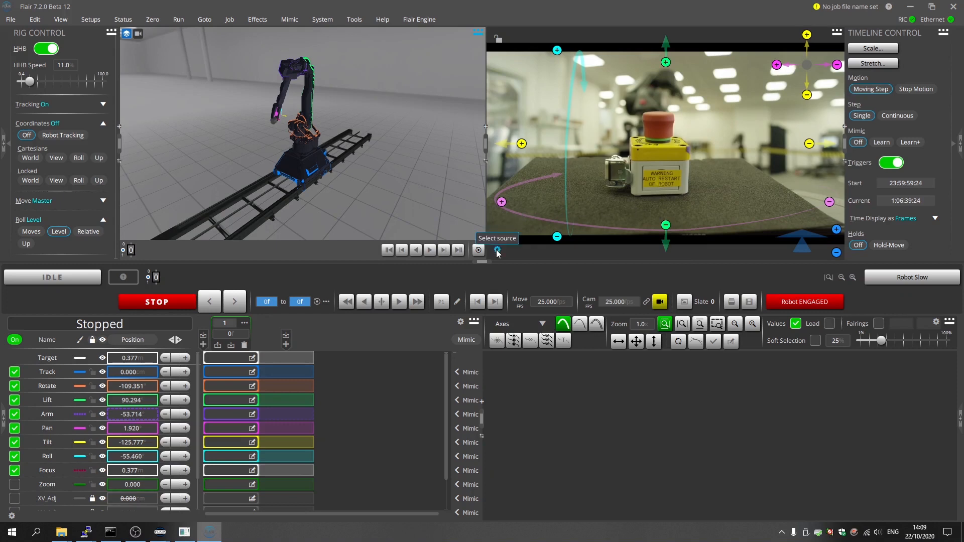
# Step: Enable Auto-hide Cartesian Buttons in Live View Setup and set Coordinates to View
pyautogui.click(497, 250)
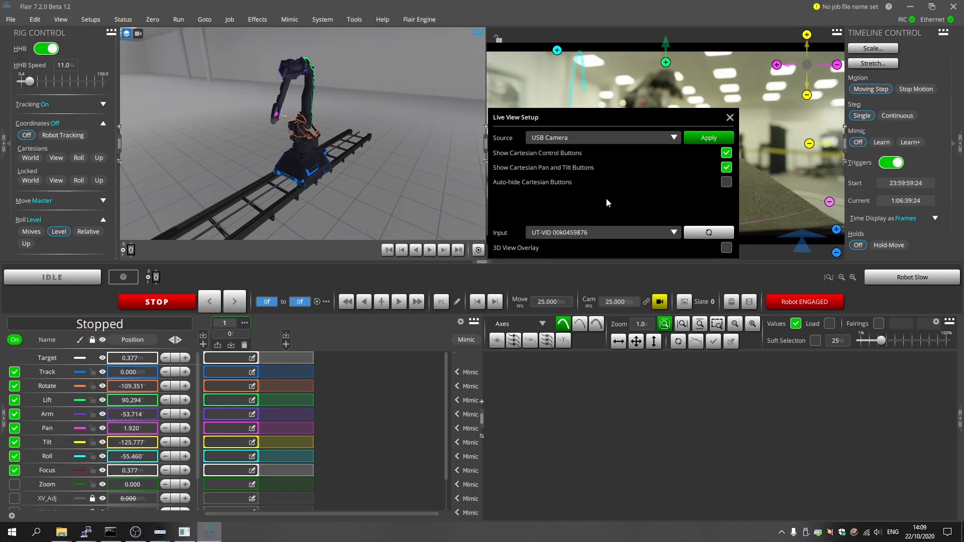
pyautogui.click(727, 182)
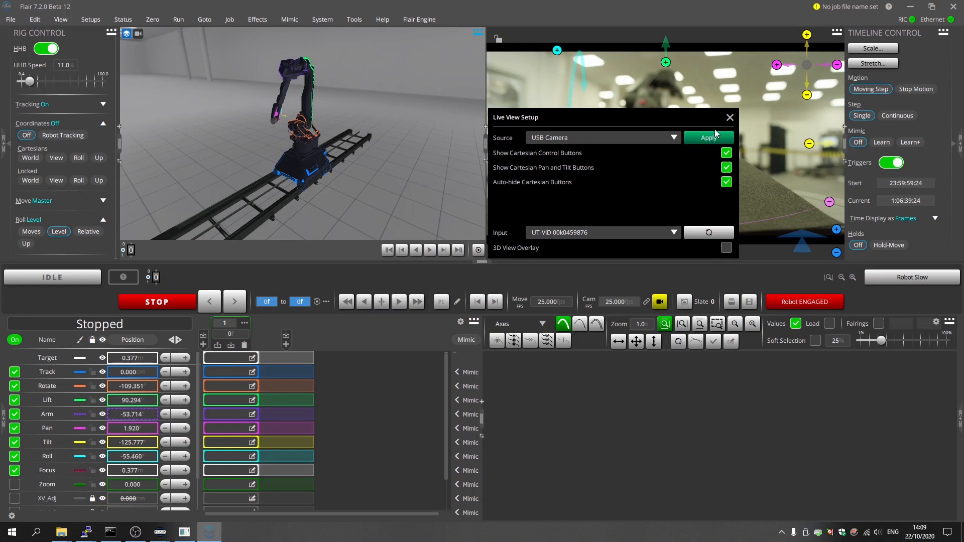
pyautogui.click(708, 138)
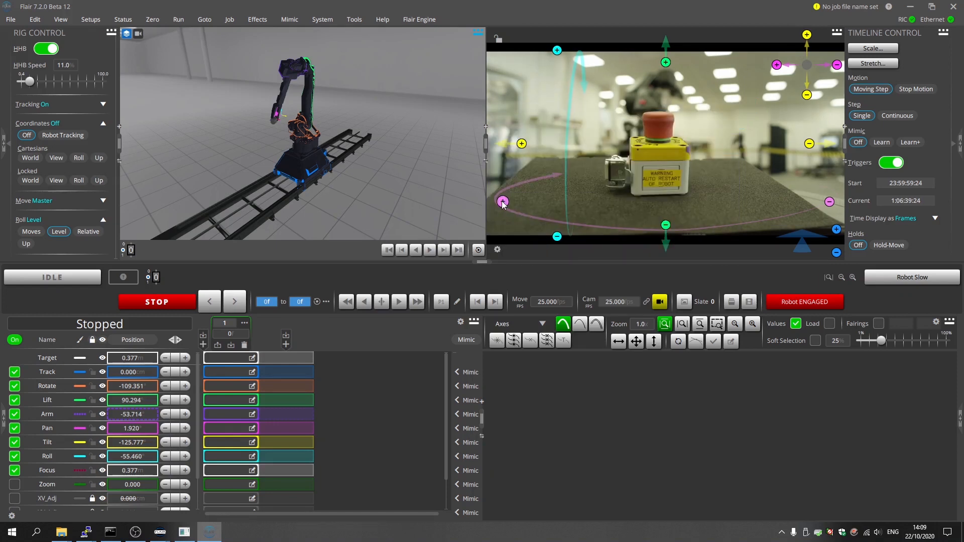
pyautogui.click(56, 157)
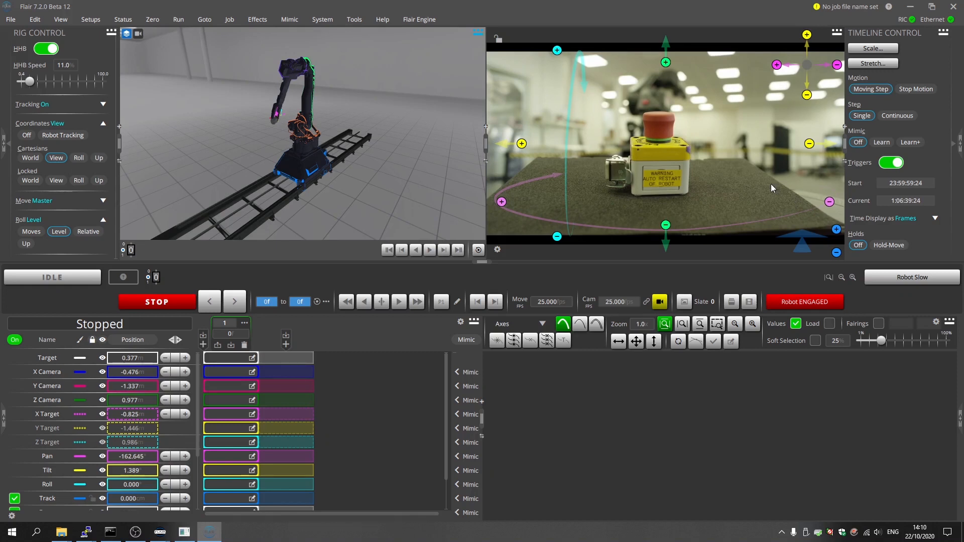
# Step: Turn on Show Waypoint Images and store the current camera position as a waypoint
pyautogui.click(459, 324)
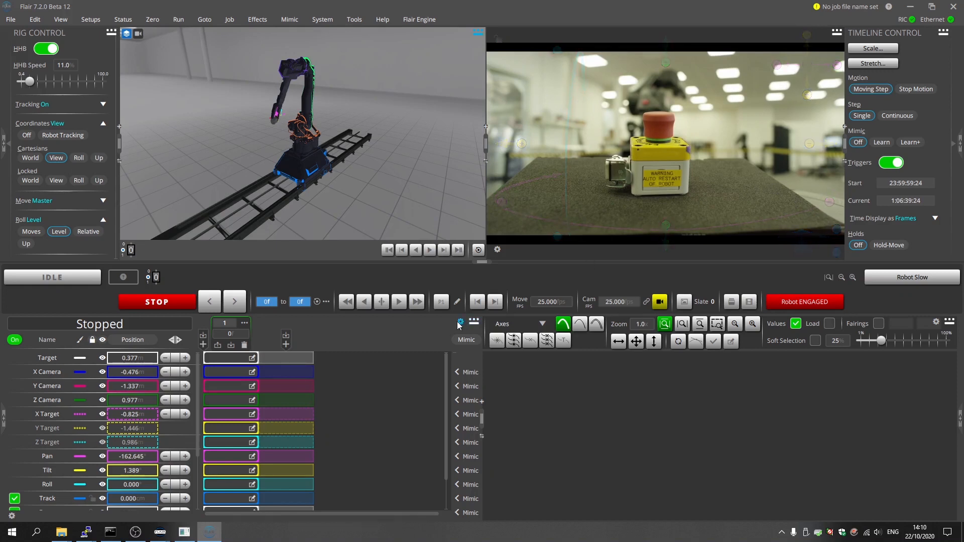
pyautogui.click(474, 323)
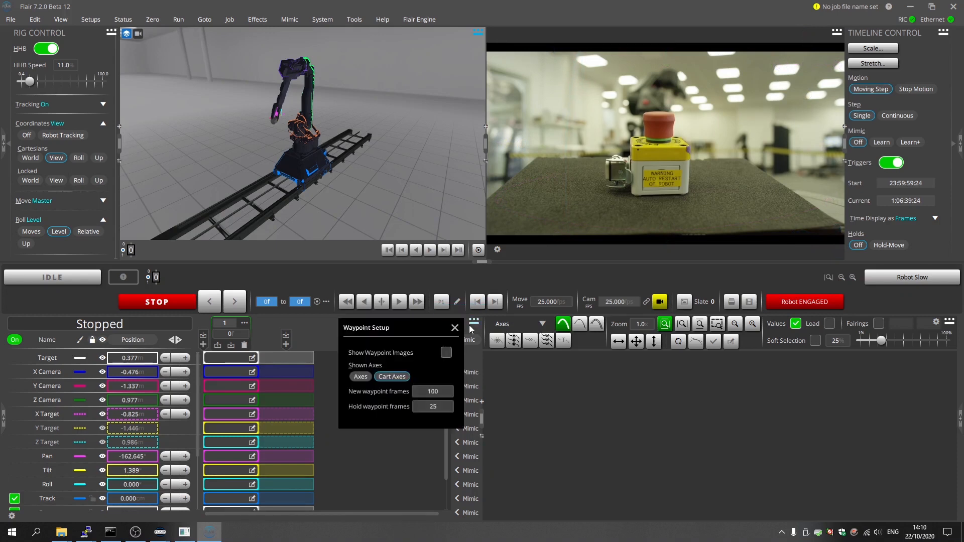
pyautogui.click(446, 352)
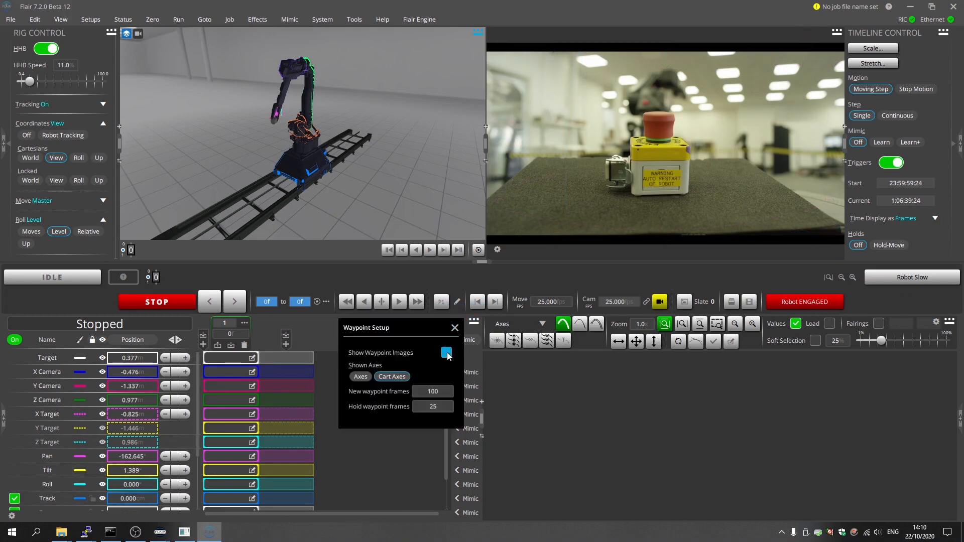
pyautogui.click(446, 352)
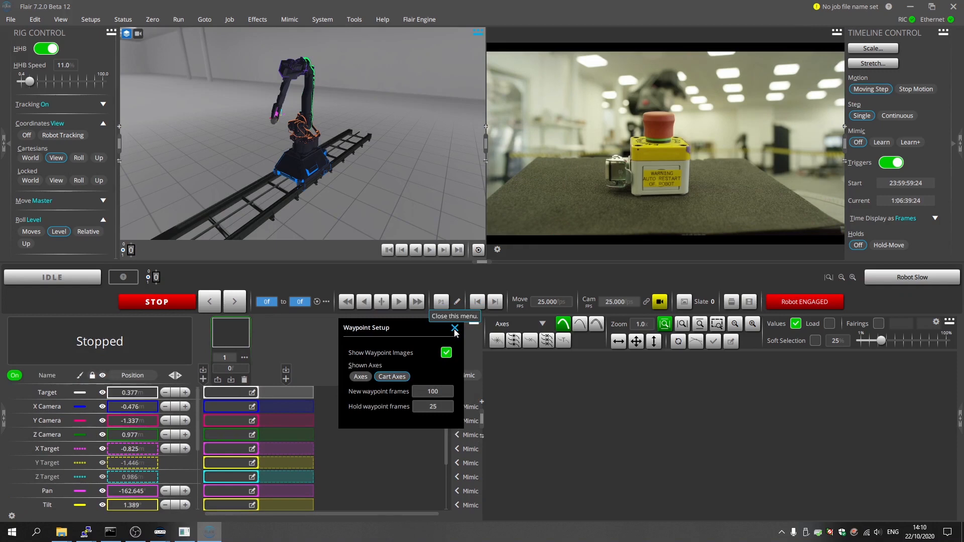
pyautogui.click(454, 328)
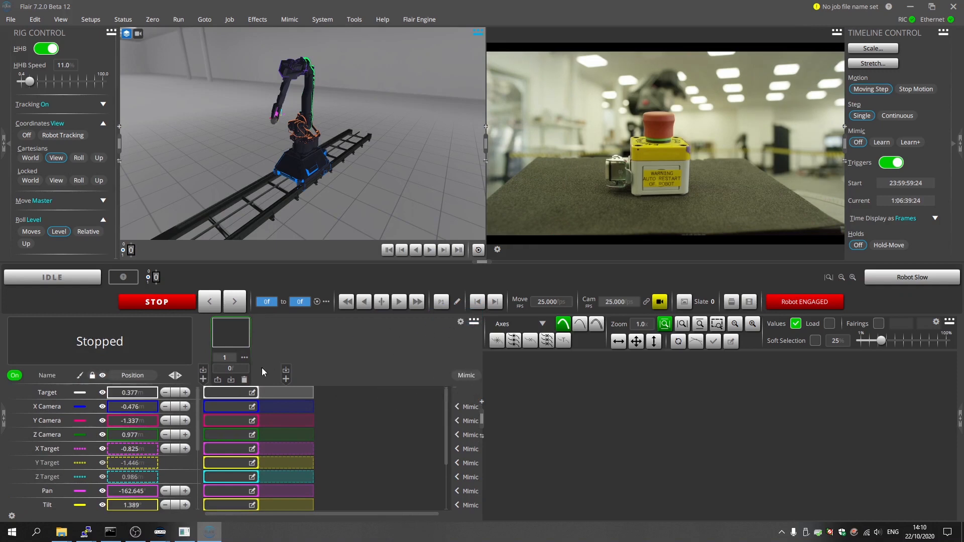
pyautogui.moveTo(231, 380)
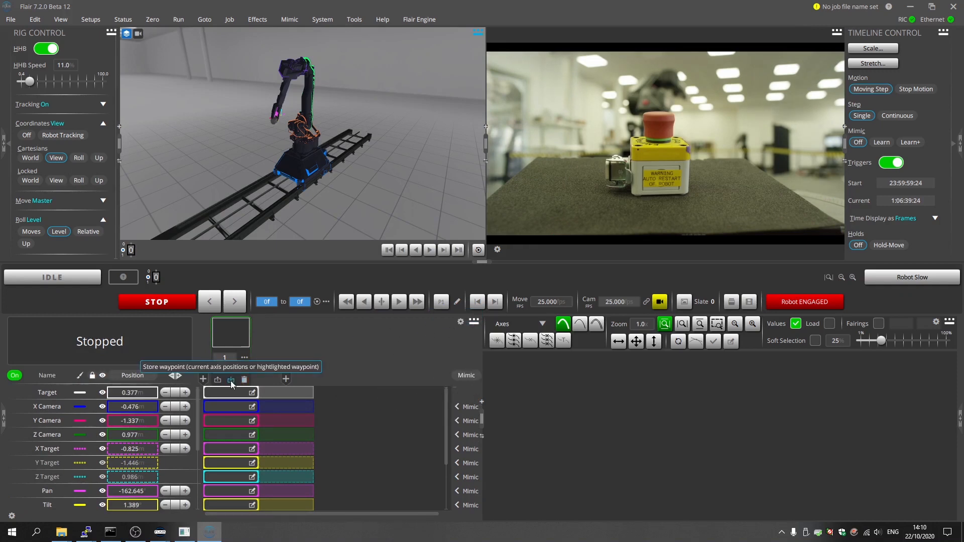
pyautogui.click(230, 380)
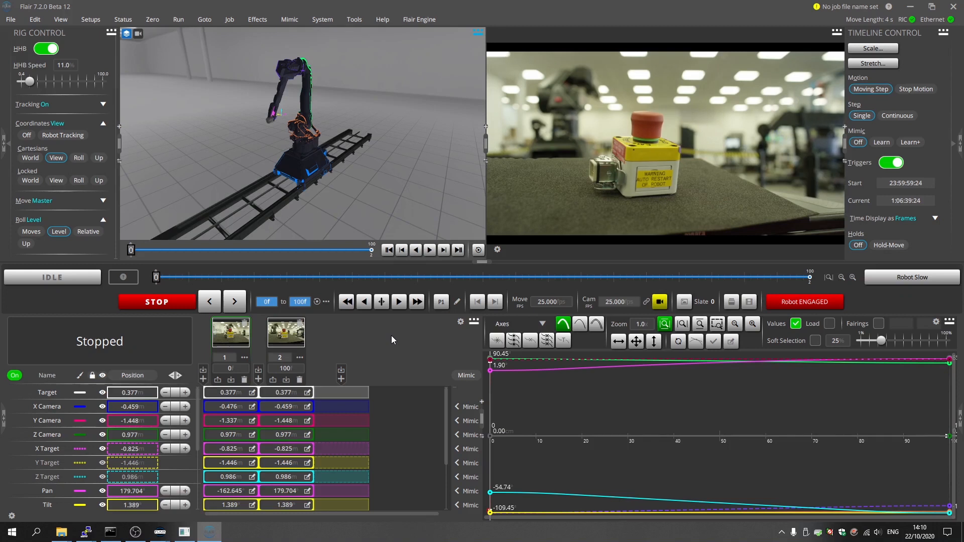
# Step: Switch the 3D Rig View panel to Live View from its view dropdown
pyautogui.click(479, 33)
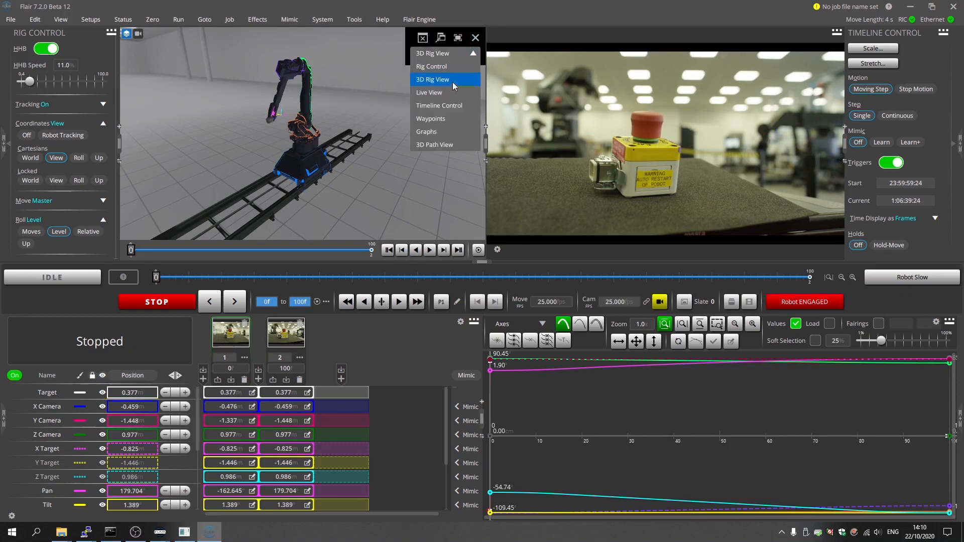
pyautogui.click(432, 79)
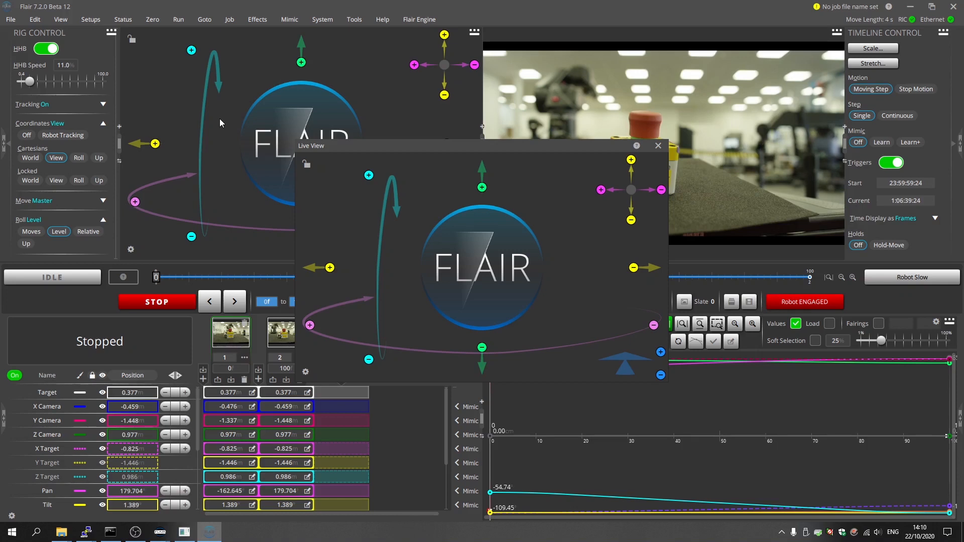
pyautogui.moveTo(659, 146)
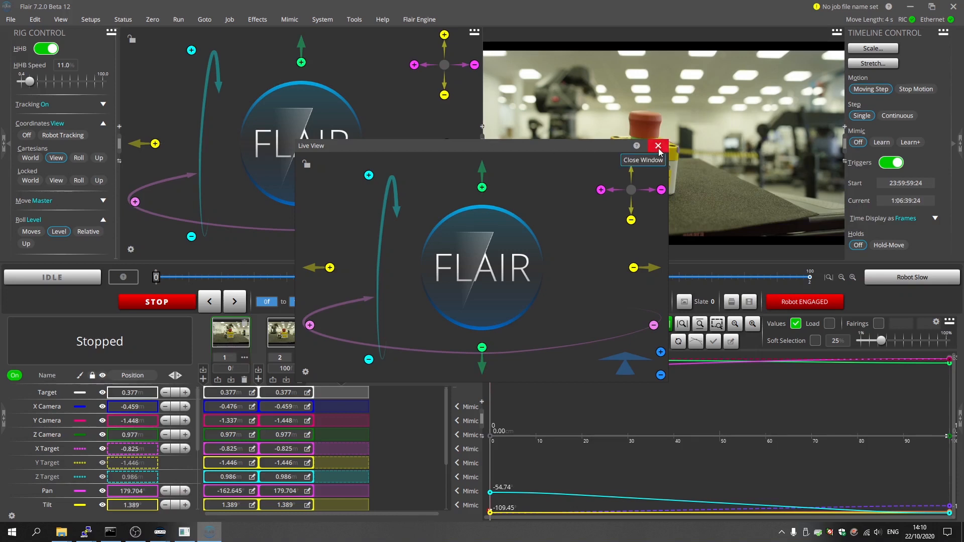
pyautogui.click(658, 145)
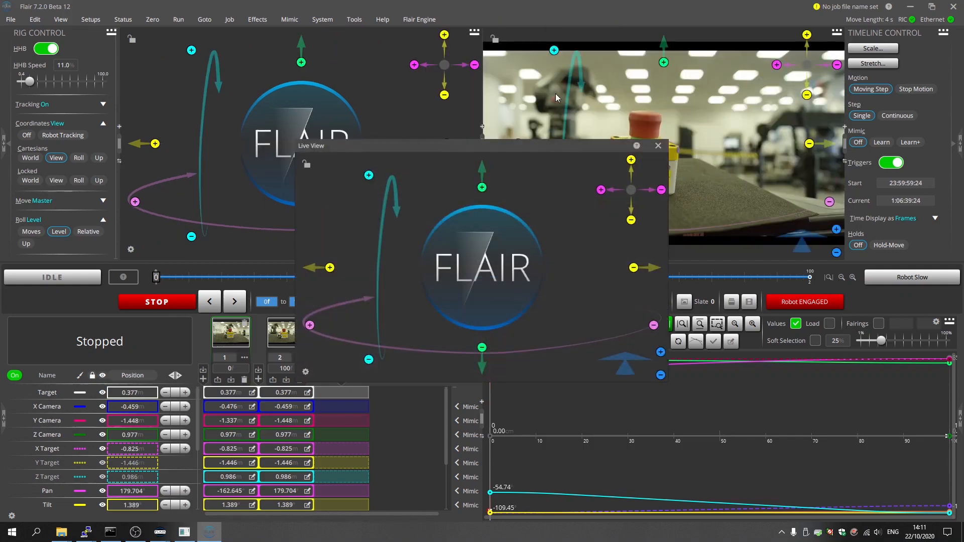
pyautogui.moveTo(573, 119)
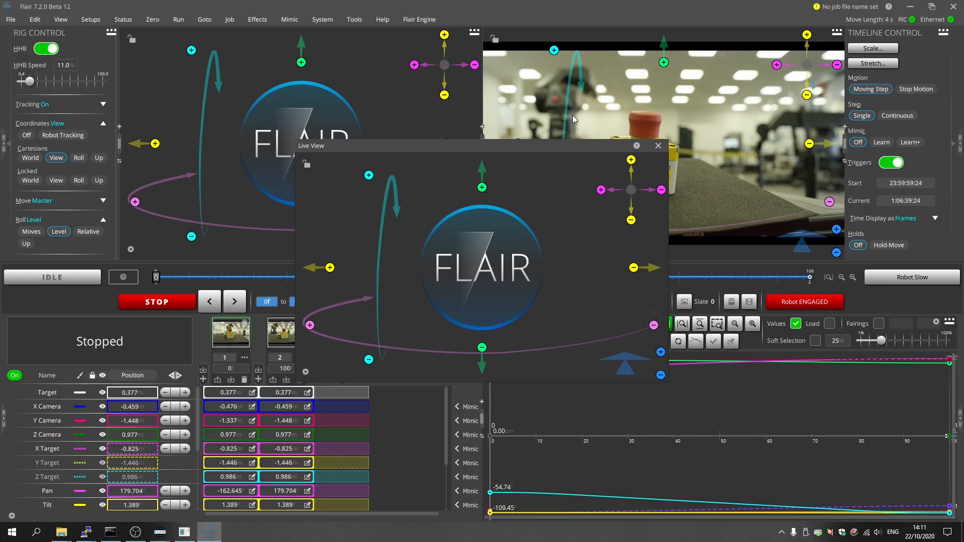
pyautogui.moveTo(658, 146)
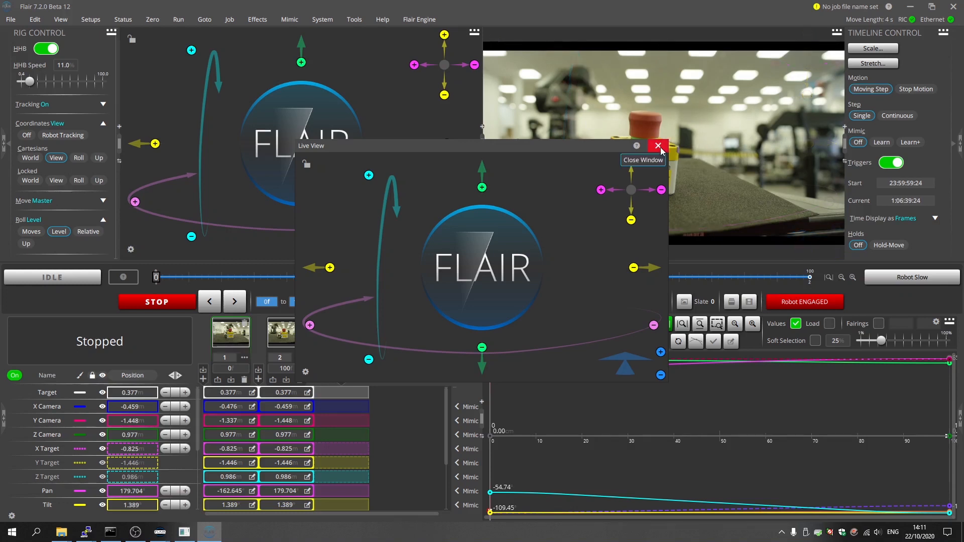